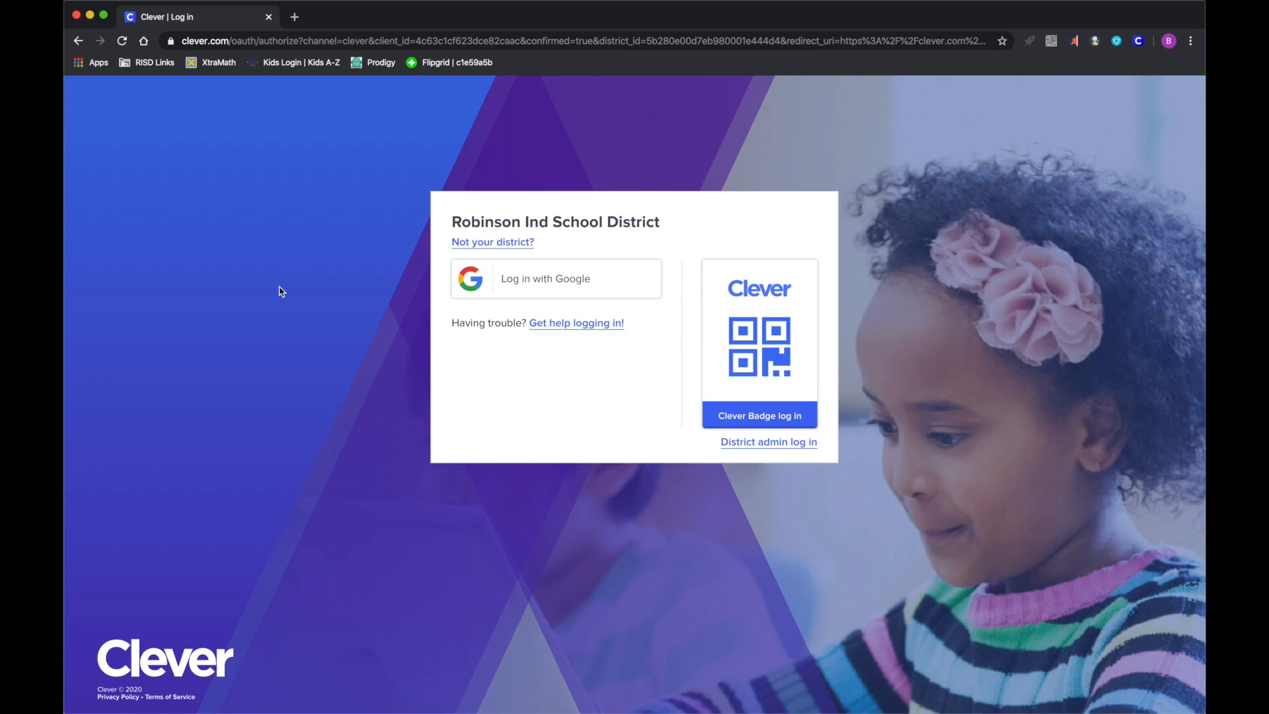
mouse_move(900, 128)
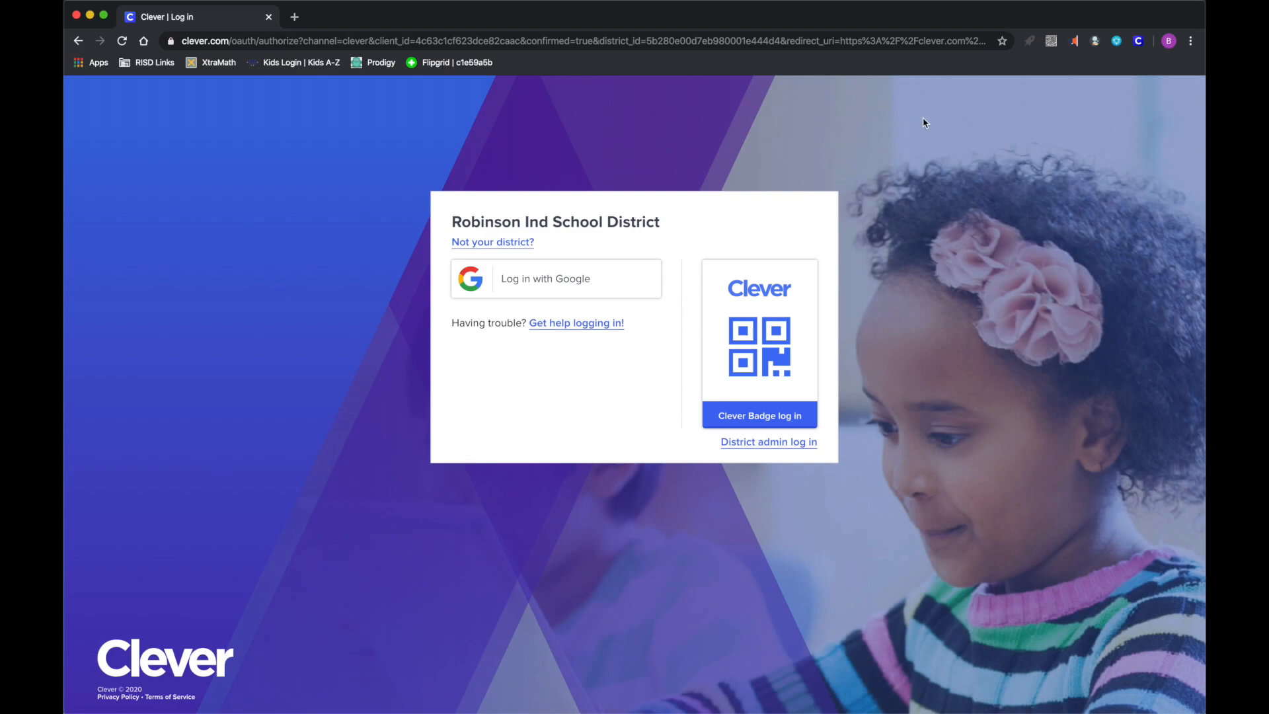
mouse_move(1013, 114)
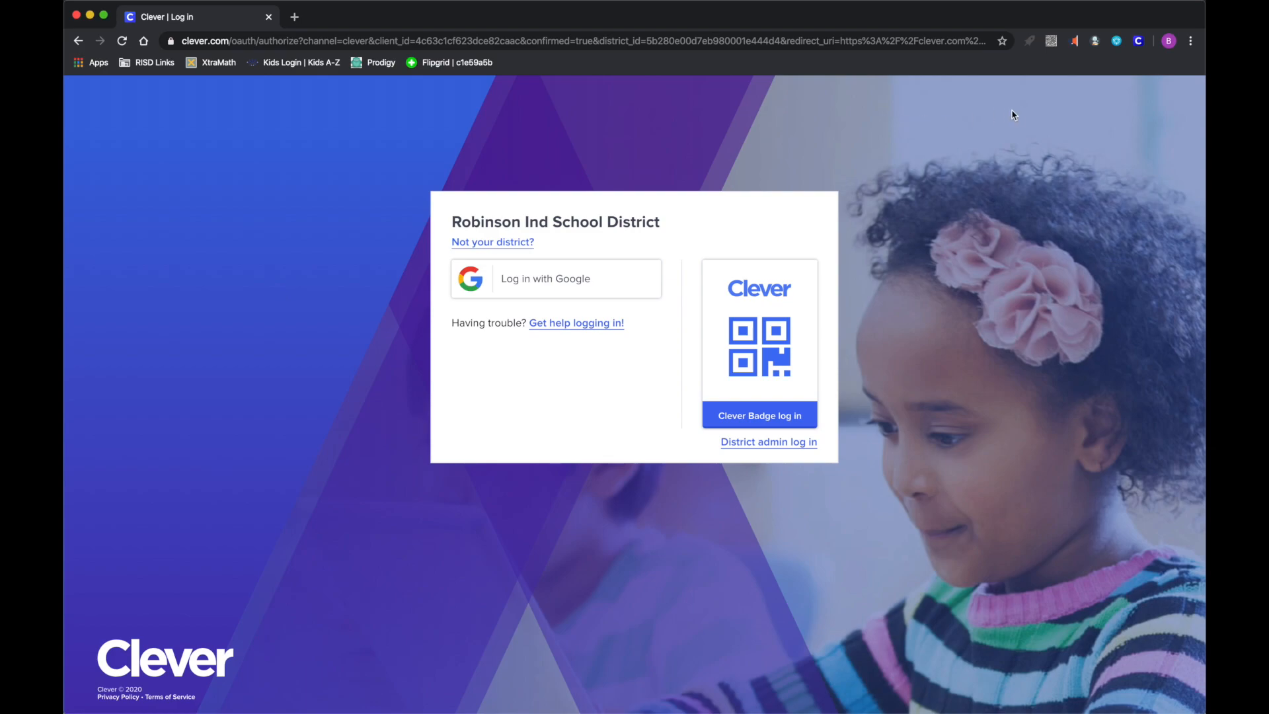
mouse_move(682, 125)
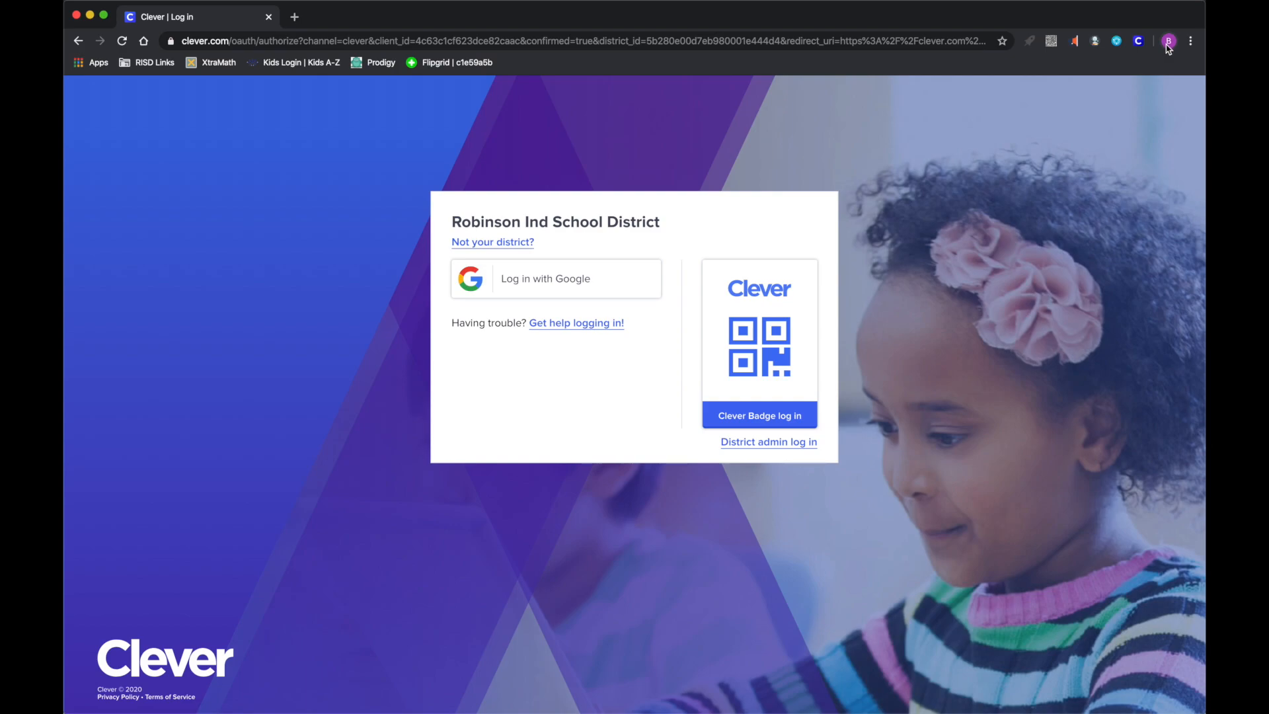
- Confirm the signed-in browser account, then show the RISD Links folder with the Clever SSO link
left_click(1167, 41)
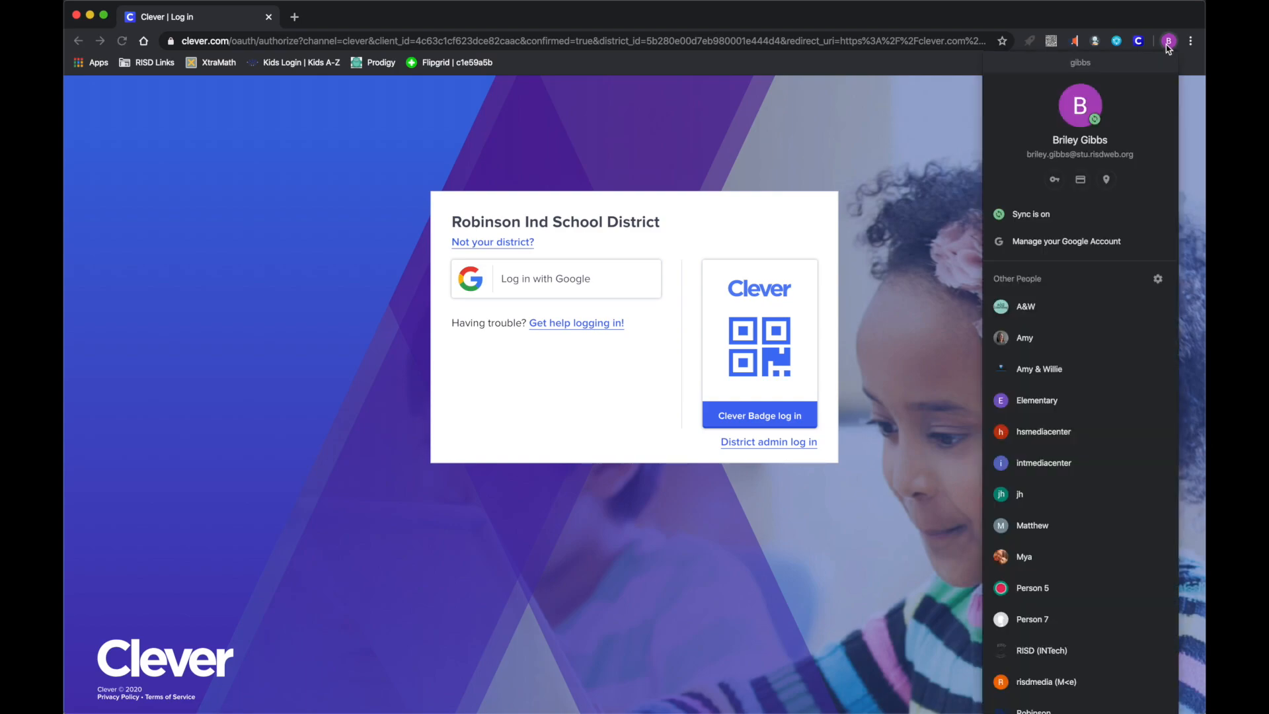
left_click(1168, 41)
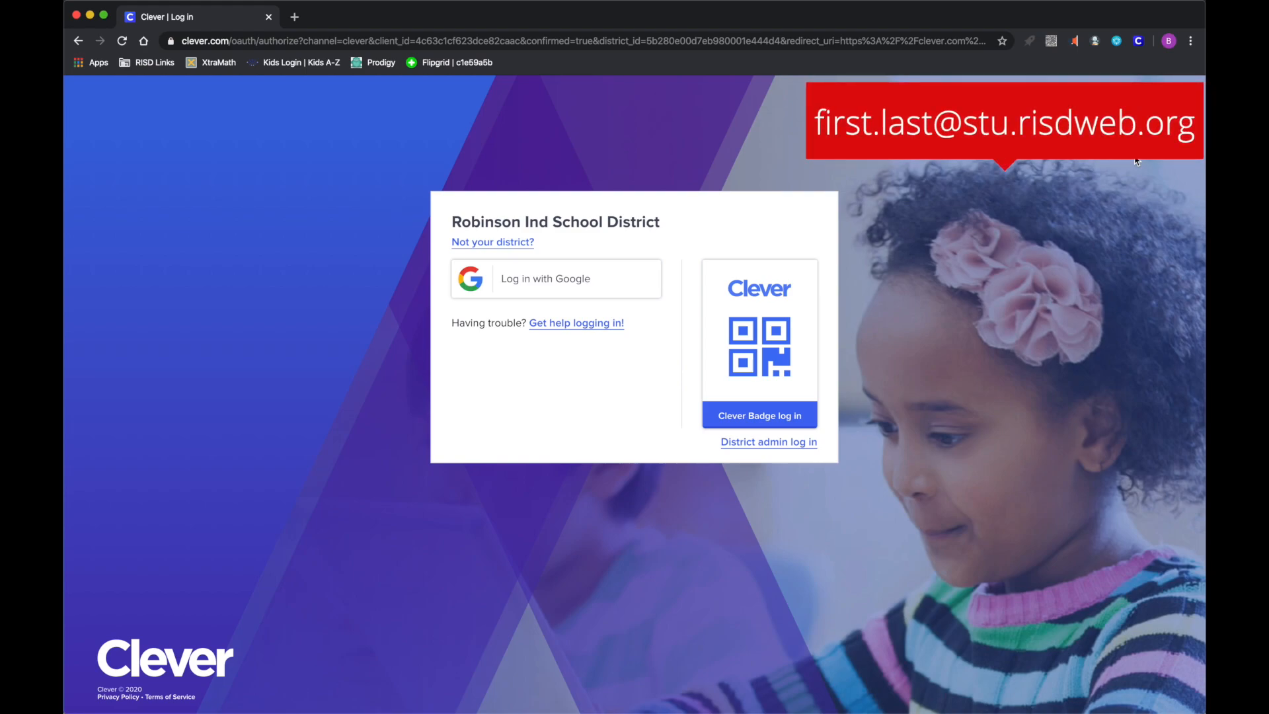
mouse_move(708, 129)
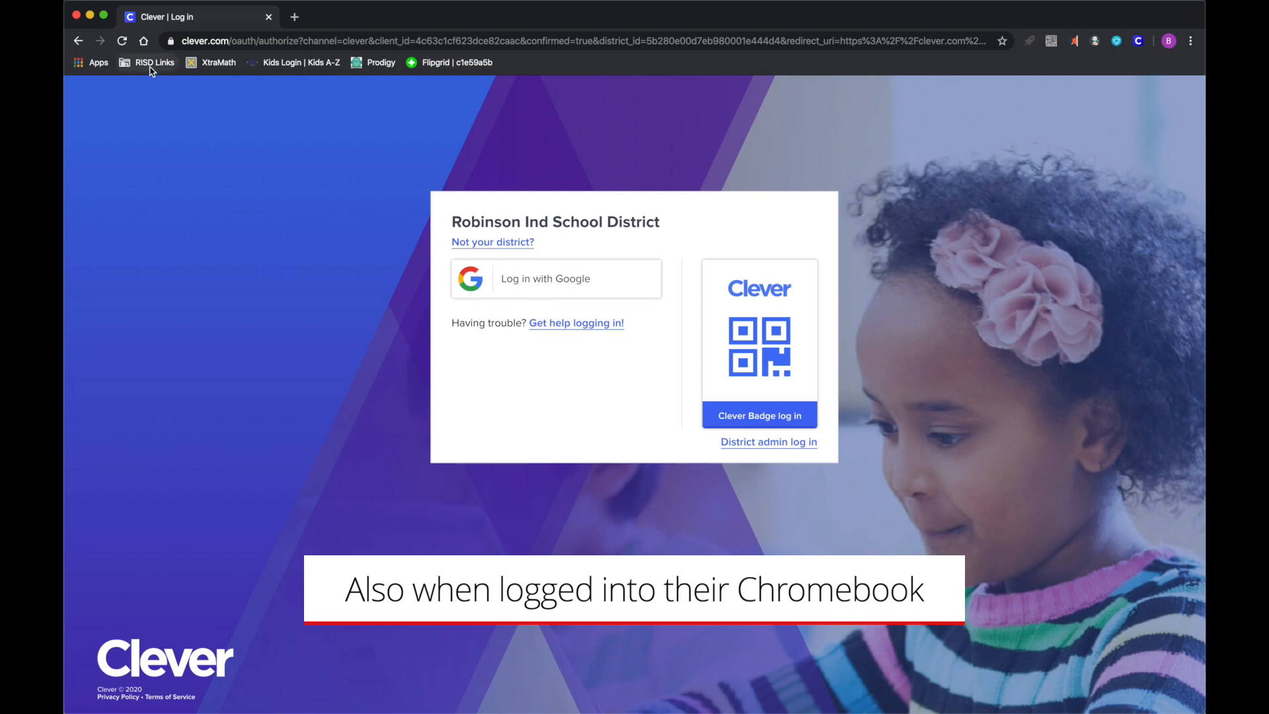
left_click(153, 62)
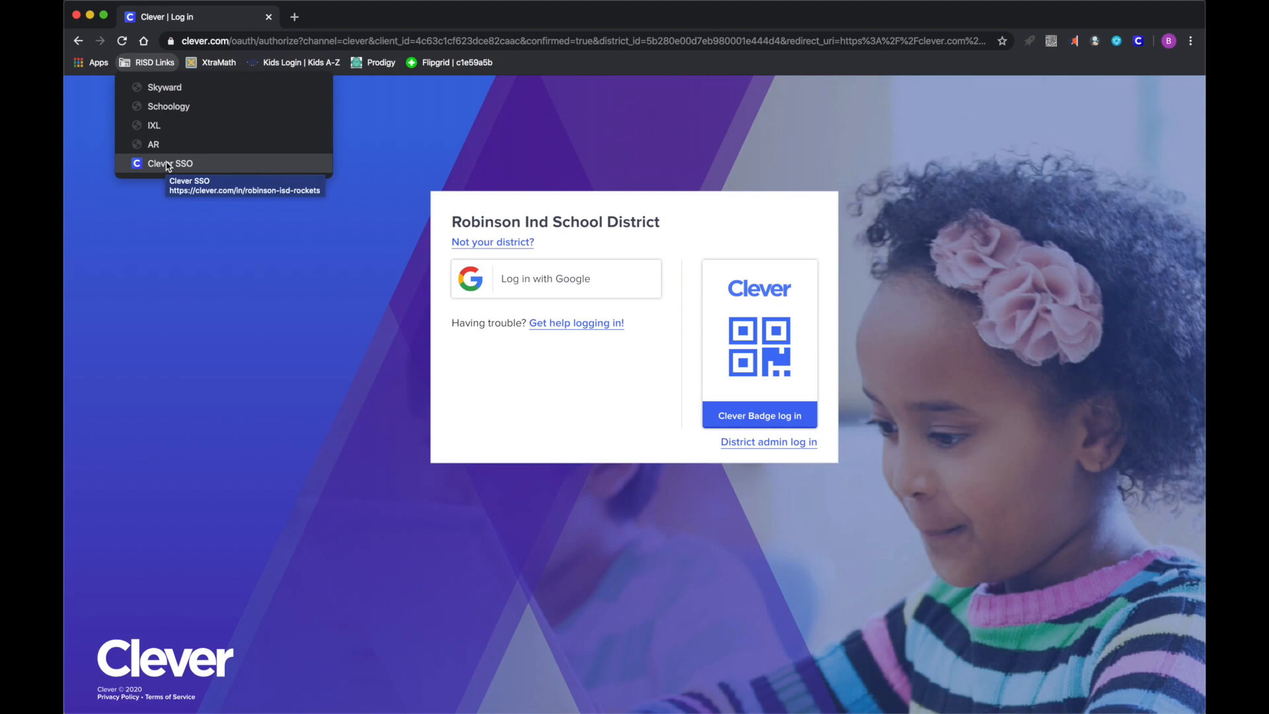
mouse_move(267, 351)
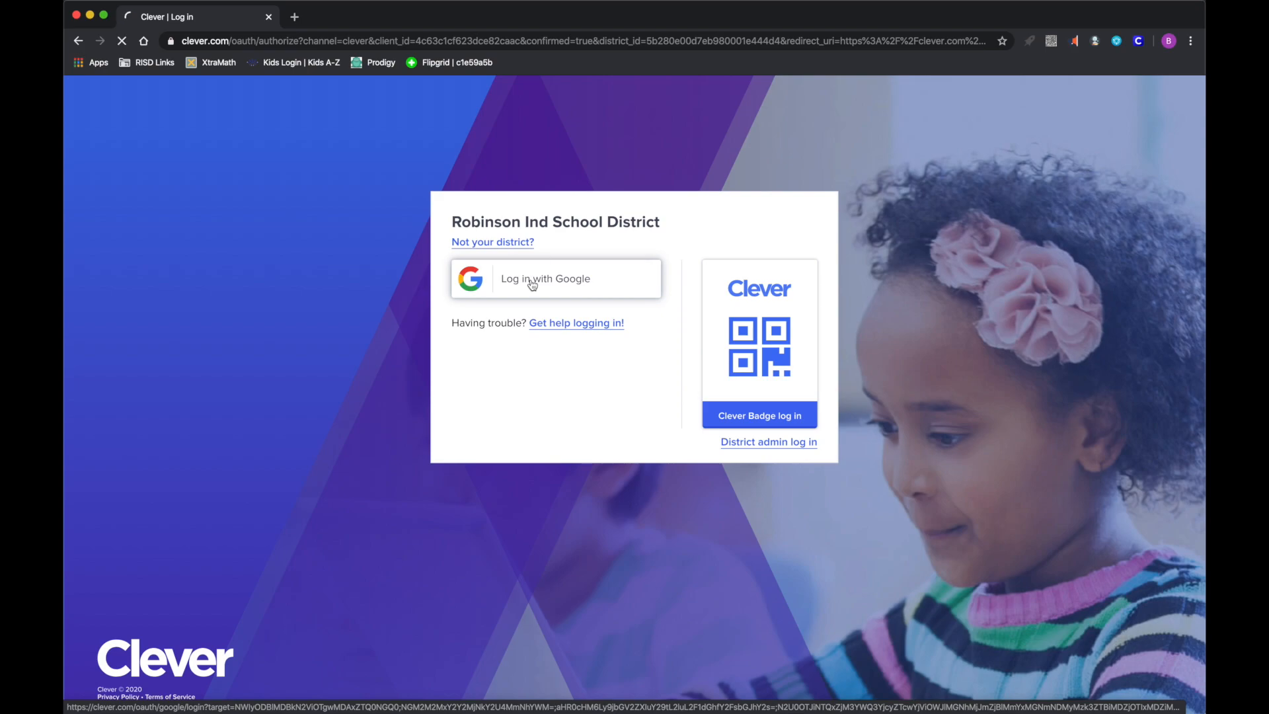
- Sign in with the school Google account and scroll the portal to the More apps section
left_click(555, 279)
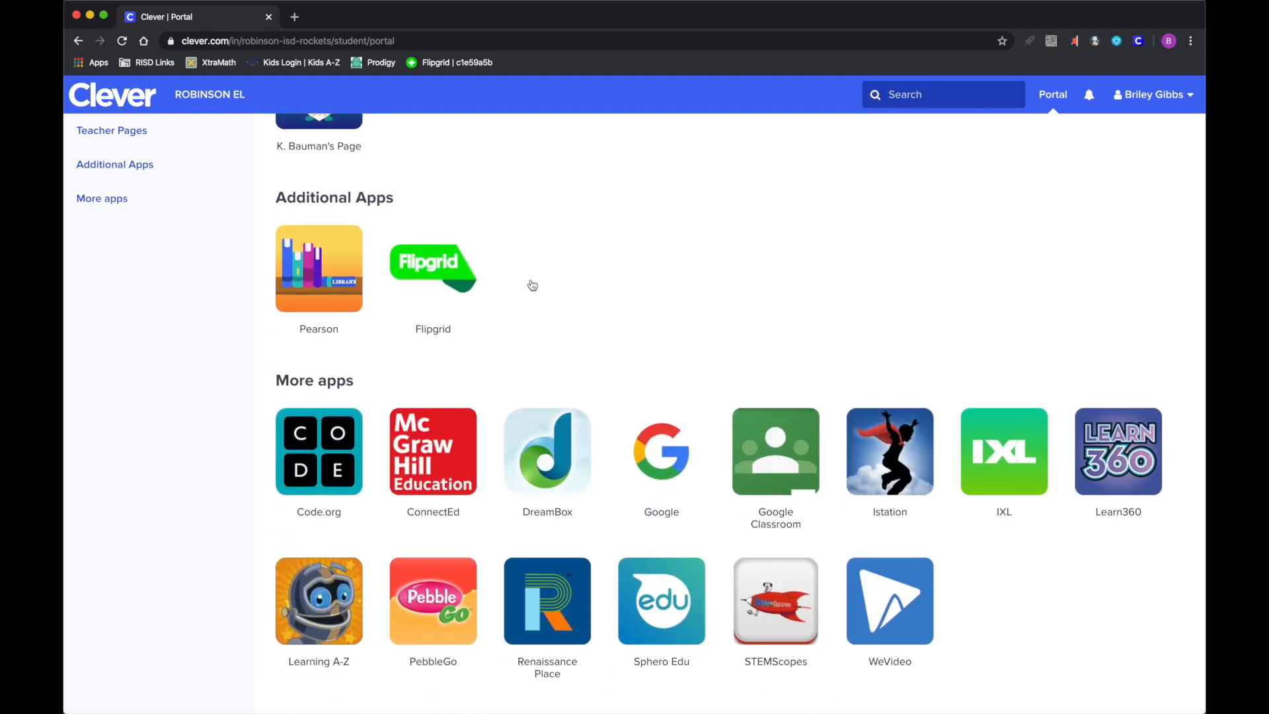
mouse_move(534, 315)
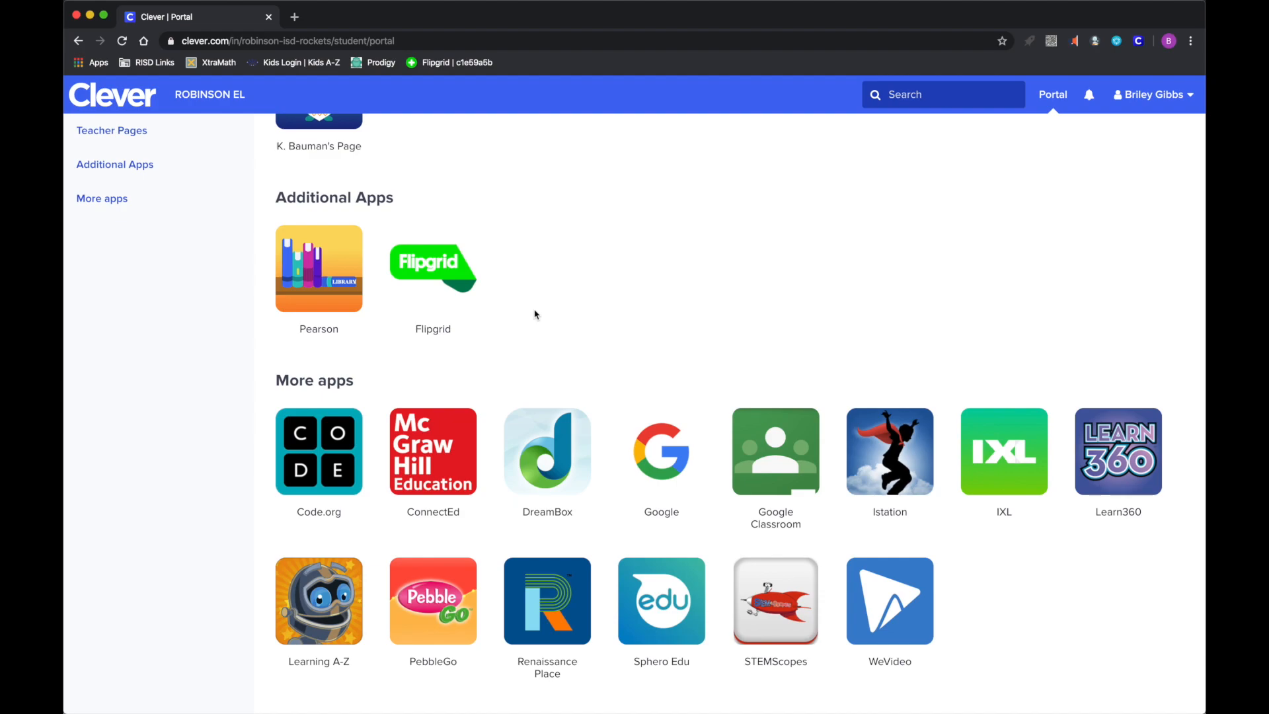
scroll("down", 3)
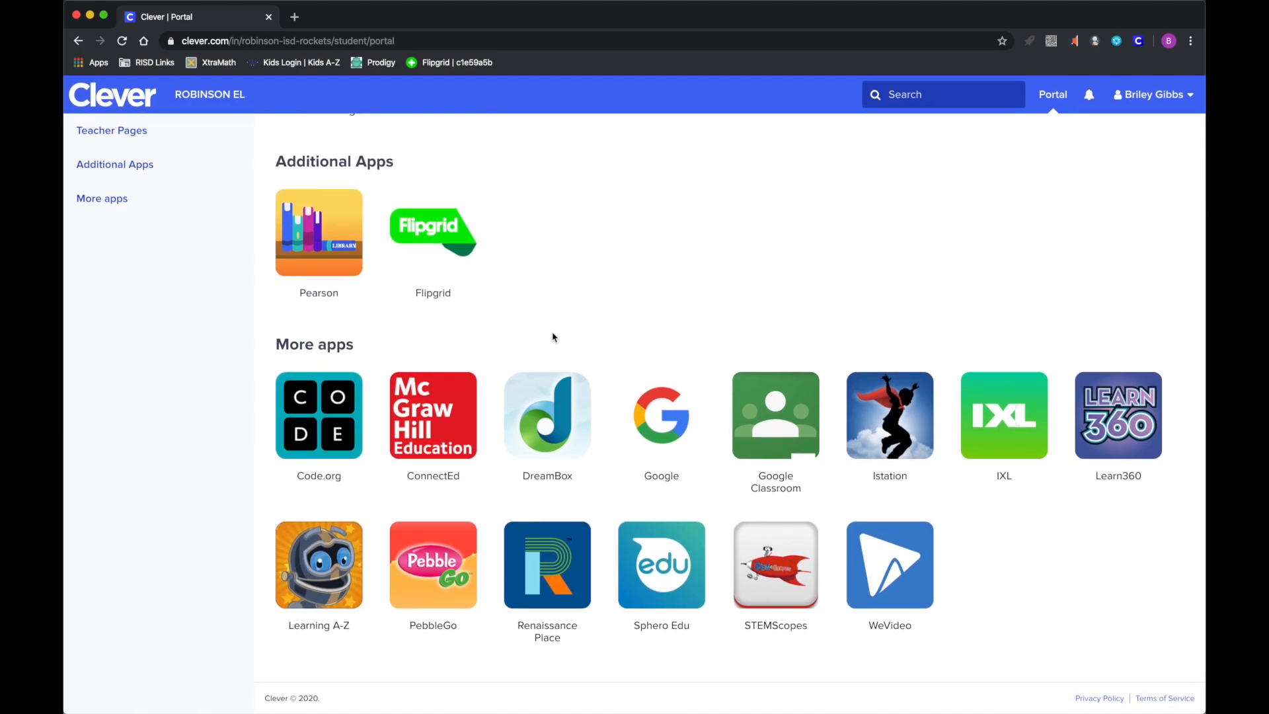
mouse_move(775, 415)
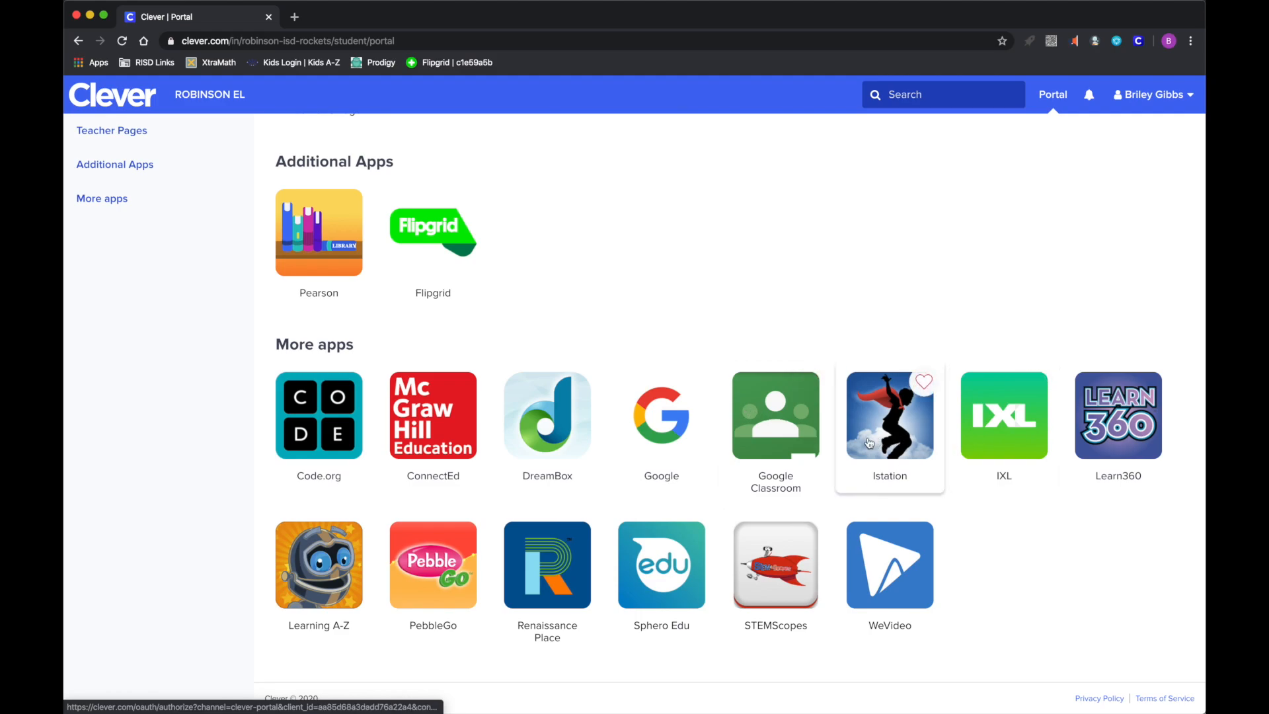
mouse_move(661, 519)
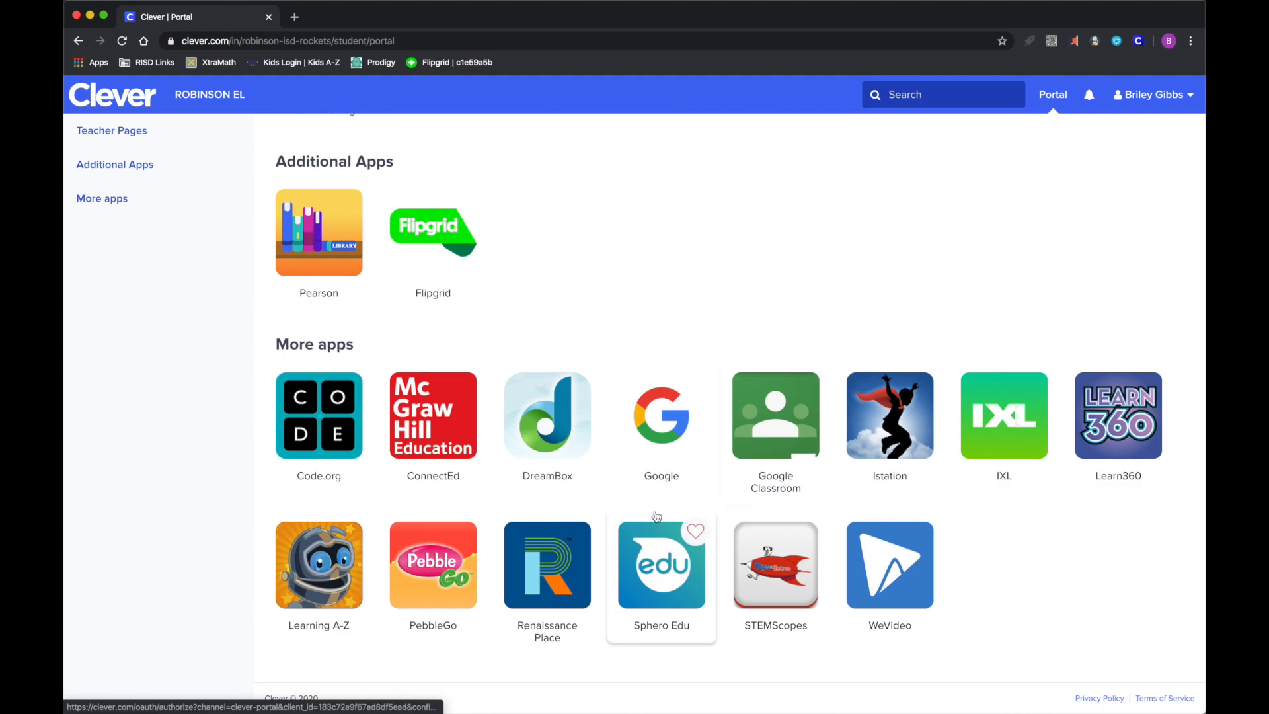